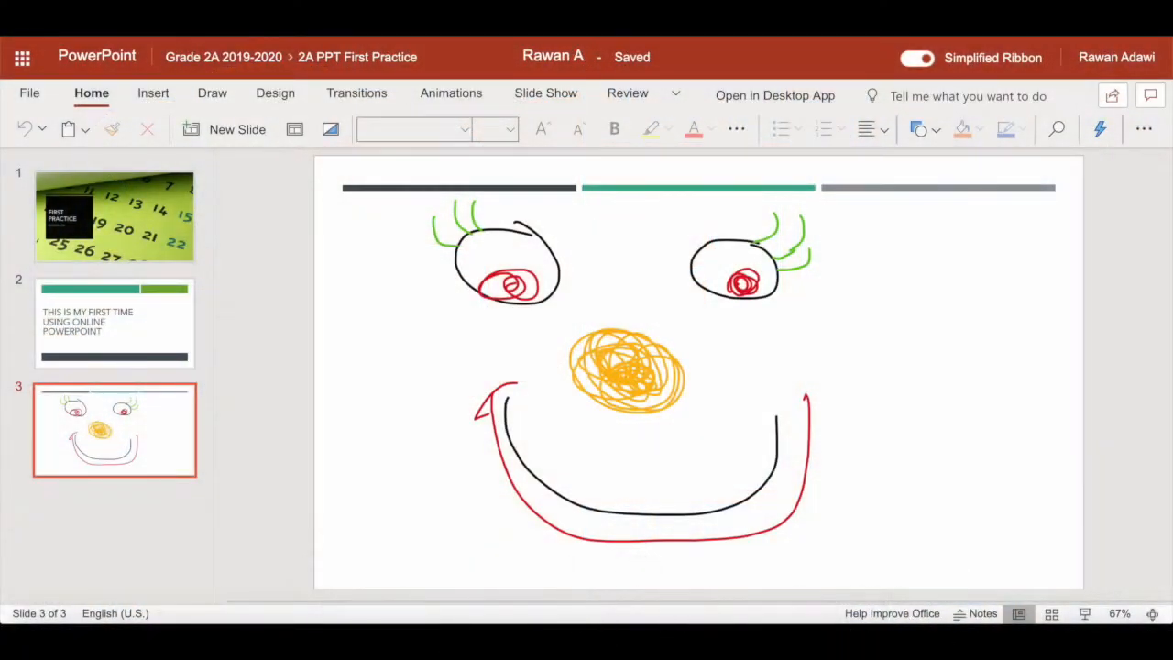
# Undo the last red ink stroke to remove the scribble from the left eye.
pyautogui.click(506, 260)
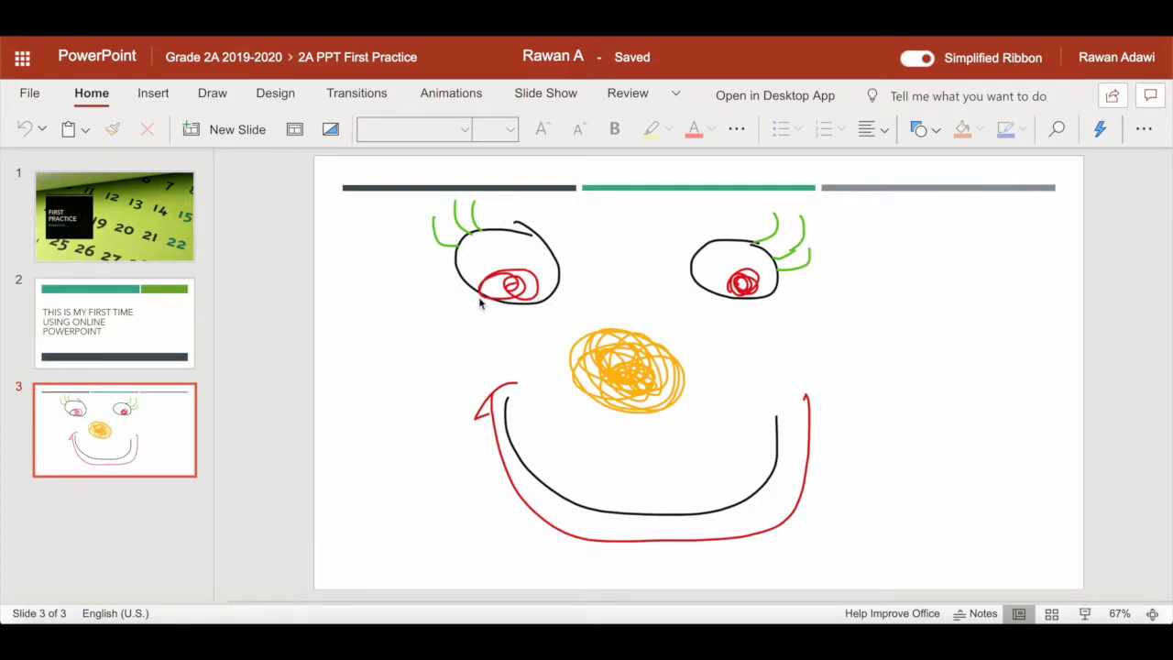
pyautogui.click(509, 284)
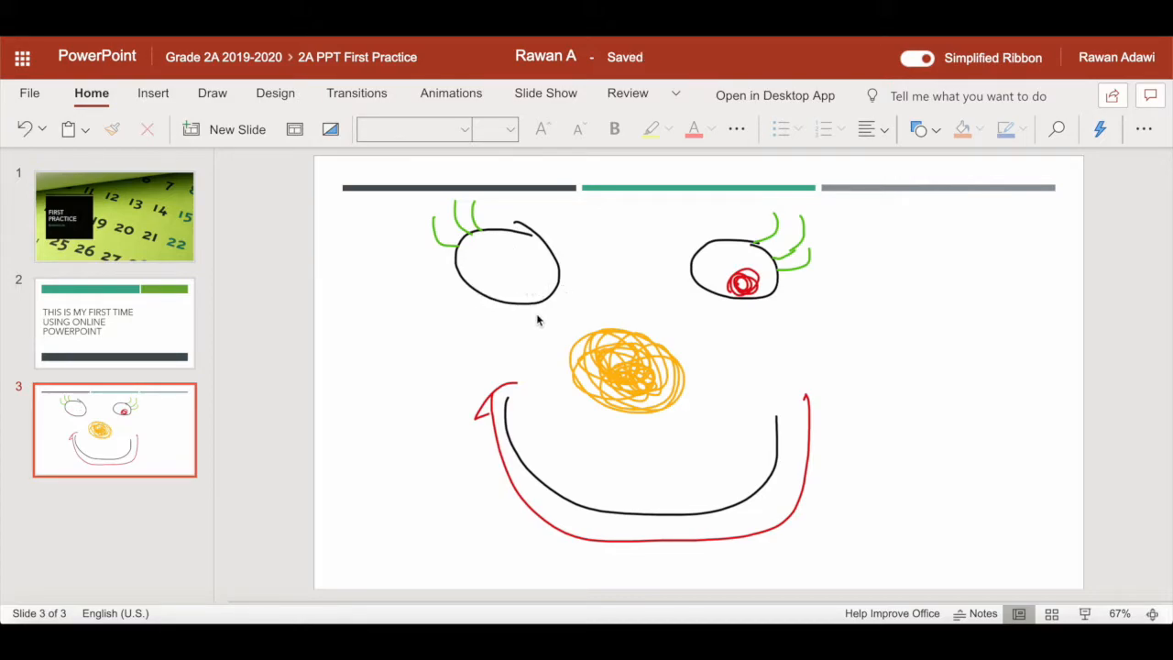
pyautogui.moveTo(502, 337)
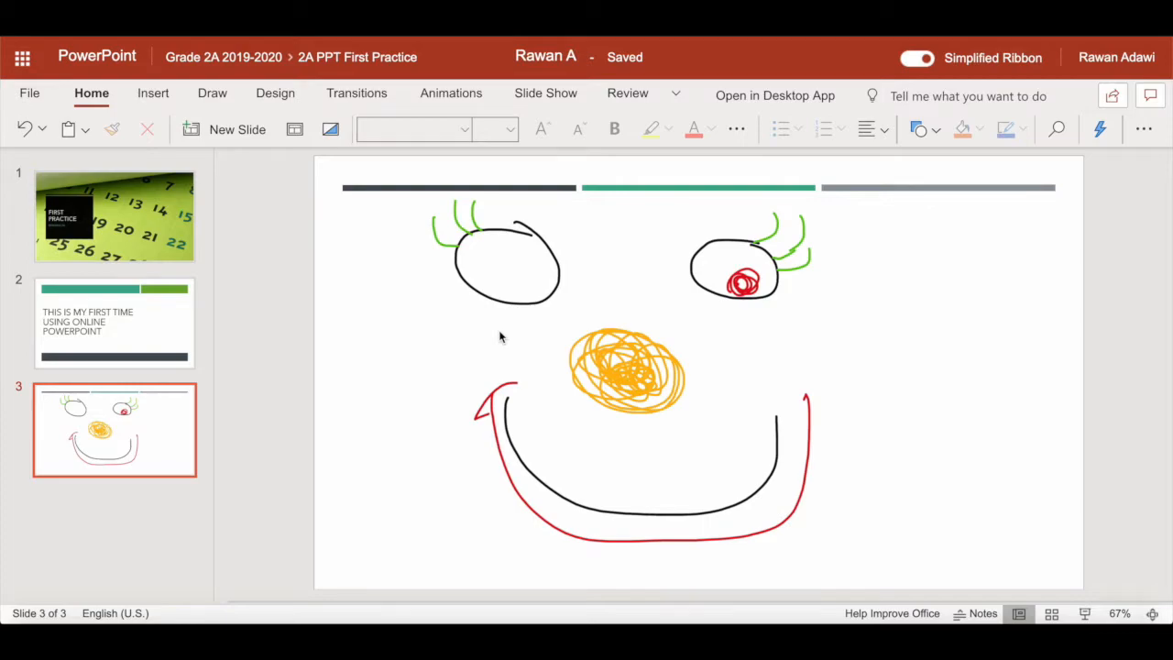
pyautogui.moveTo(486, 330)
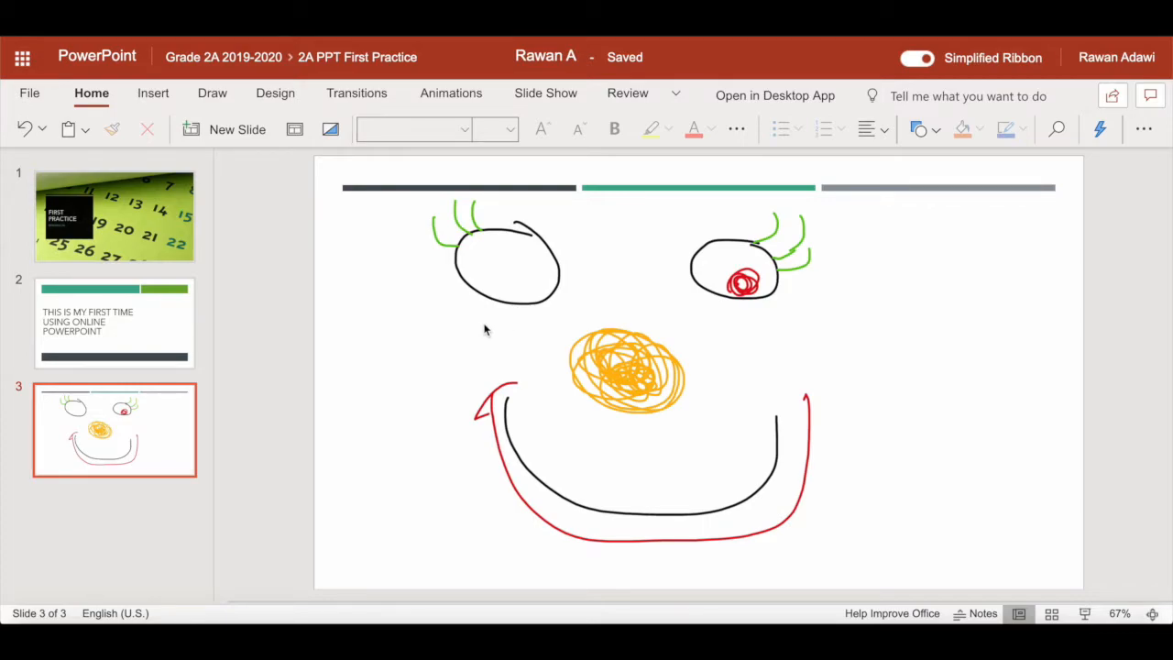
pyautogui.moveTo(494, 326)
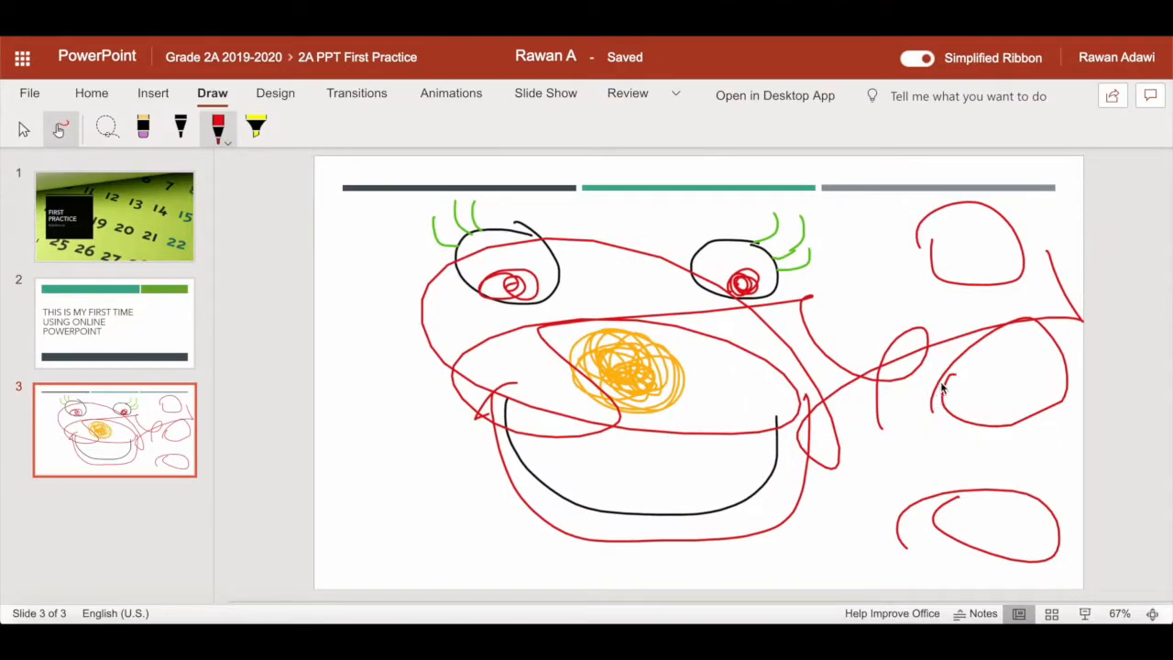
pyautogui.moveTo(962, 537)
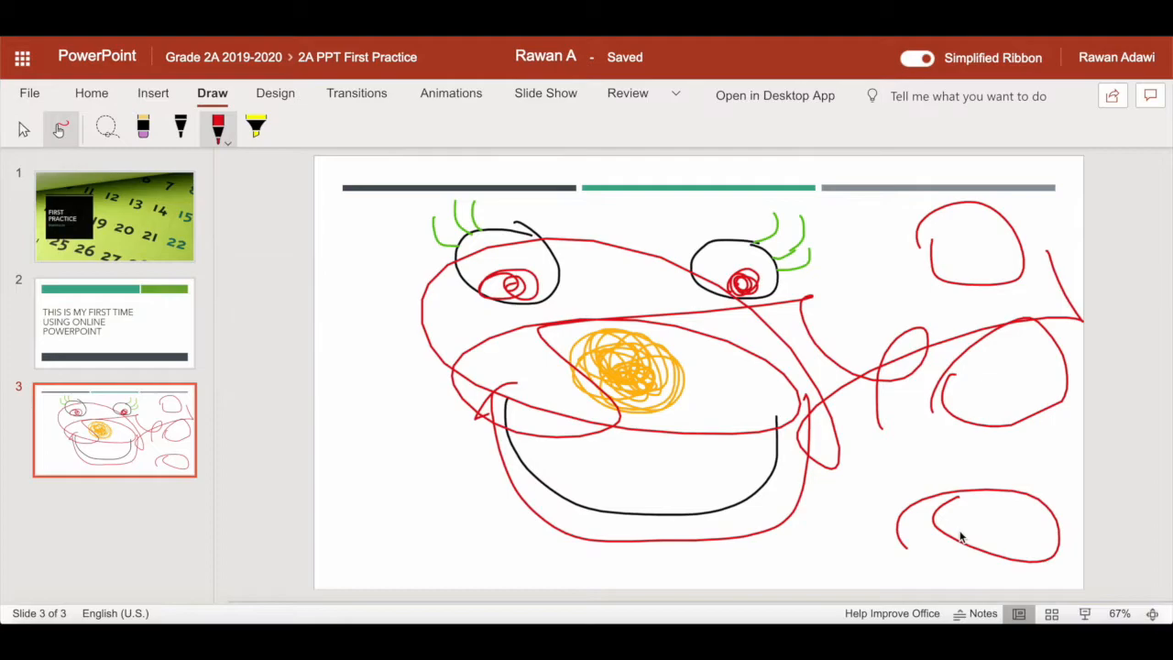
# Return from the Draw tools to the Home ribbon after scribbling red loops over the slide.
pyautogui.click(91, 92)
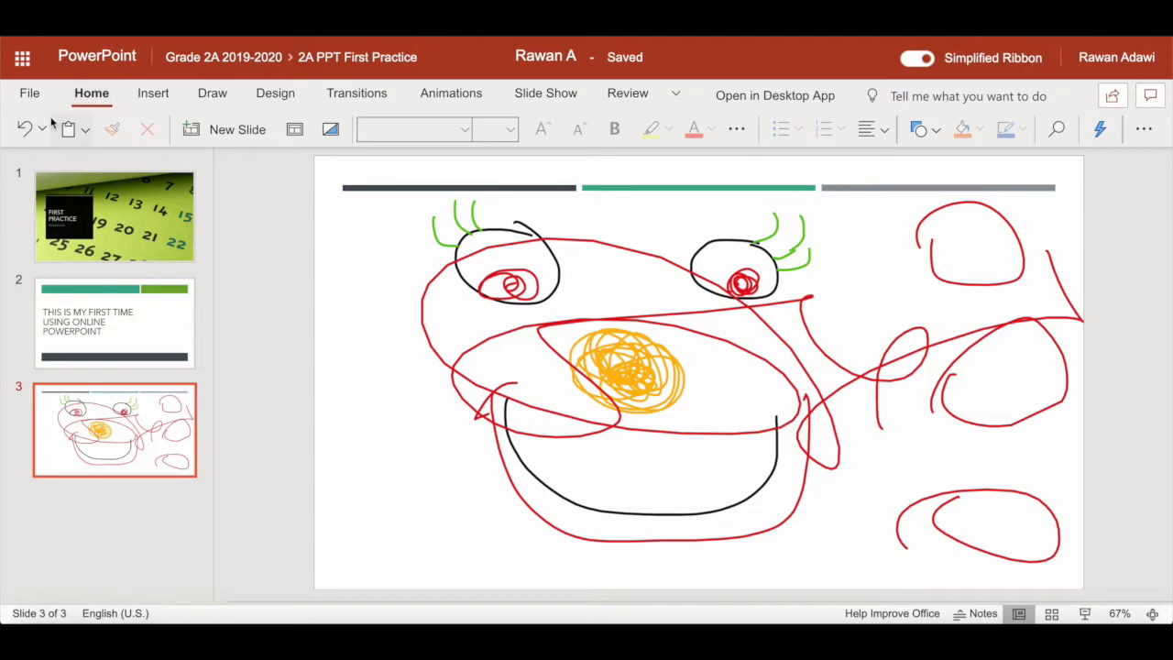
pyautogui.moveTo(28, 129)
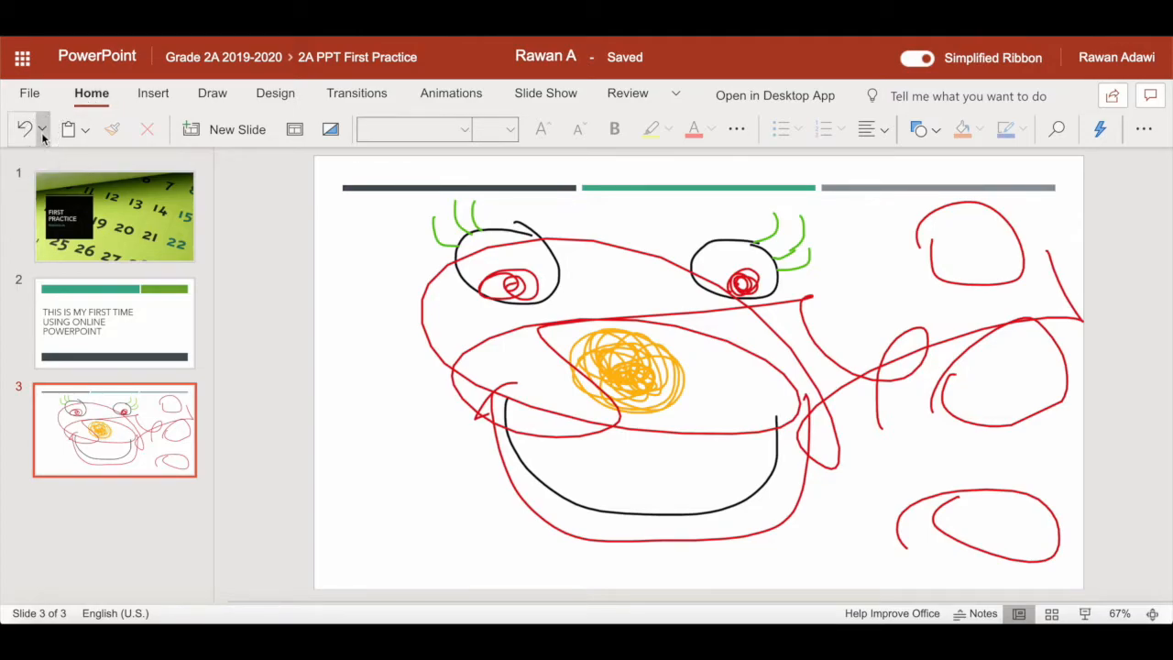
# Undo the extra red scribbled loops via the Undo/Redo drop-down, then reopen it to view Redo.
pyautogui.click(44, 128)
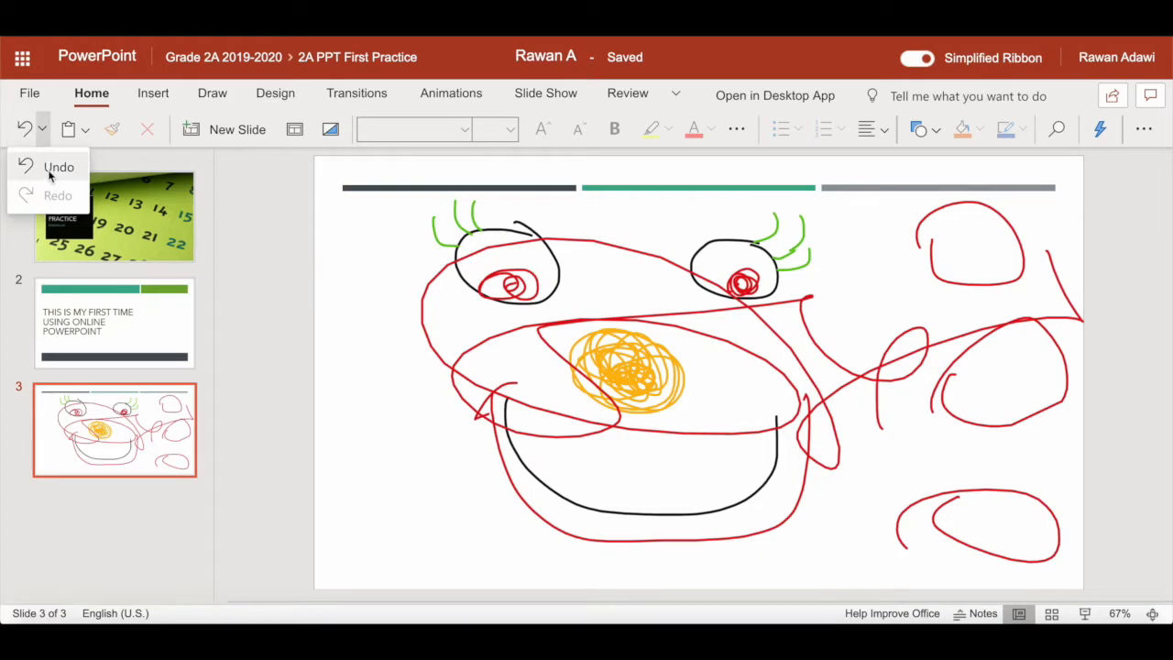
pyautogui.click(58, 167)
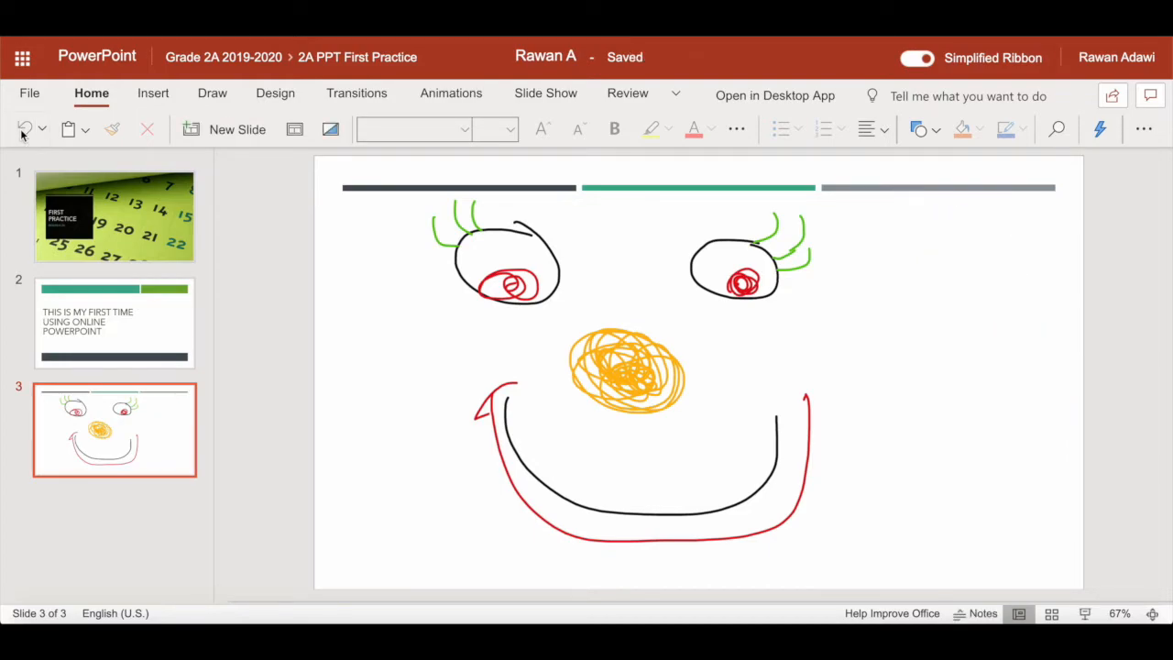
pyautogui.click(44, 128)
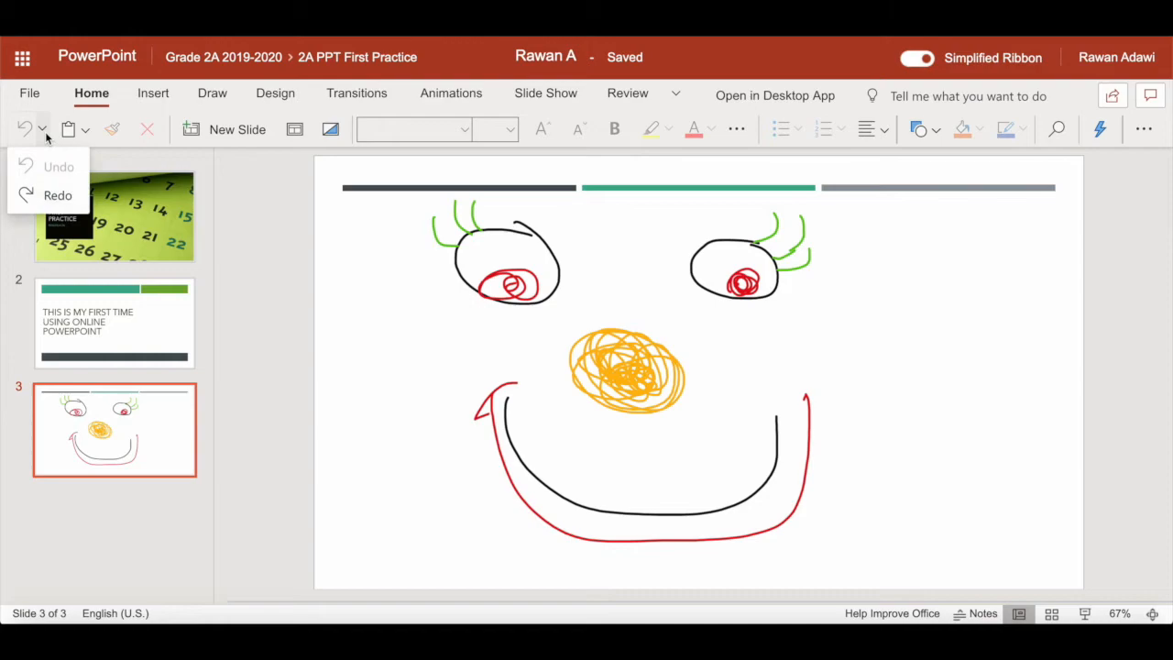
pyautogui.moveTo(57, 194)
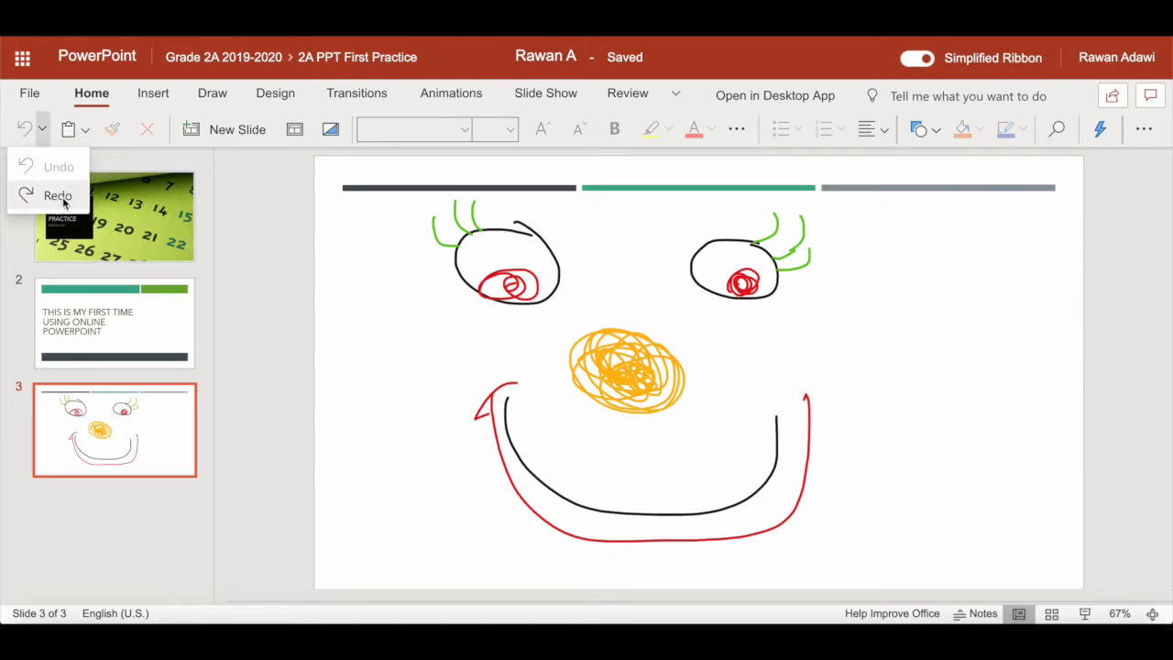